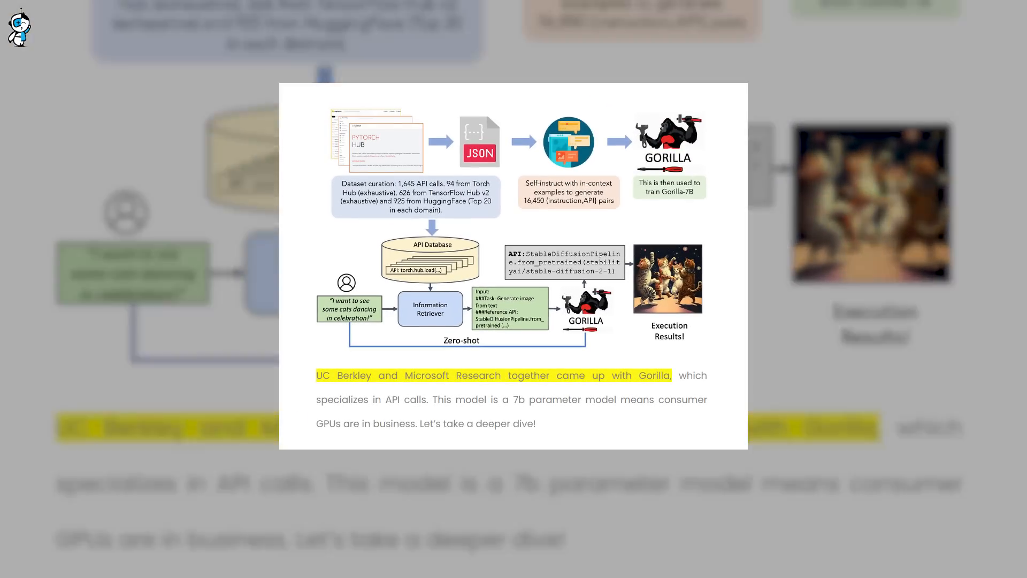
Step: Advance past the Gorilla paper abstract and article excerpts to the weekly weather forecast clip
scroll(down, 3)
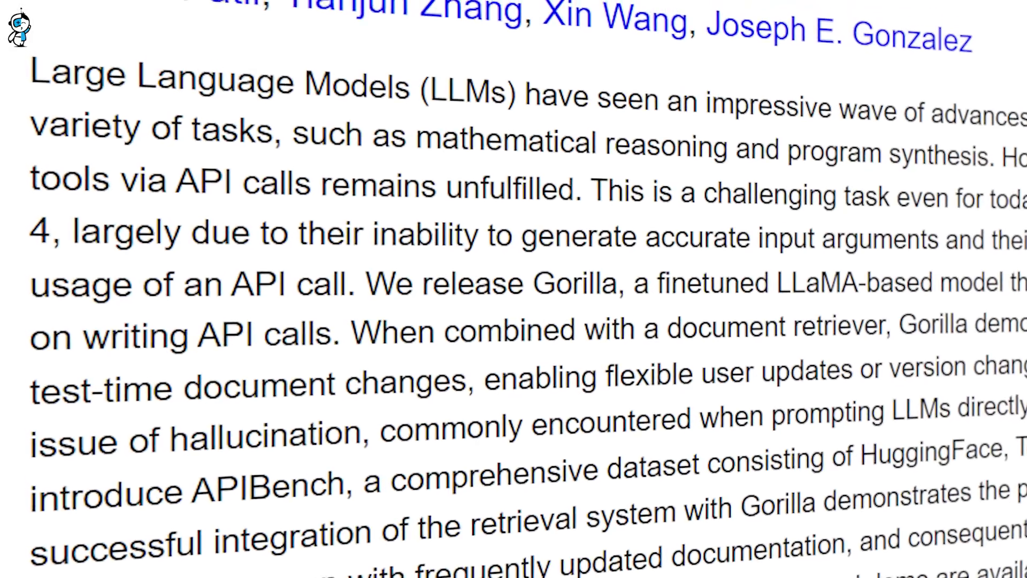
scroll(up, 3)
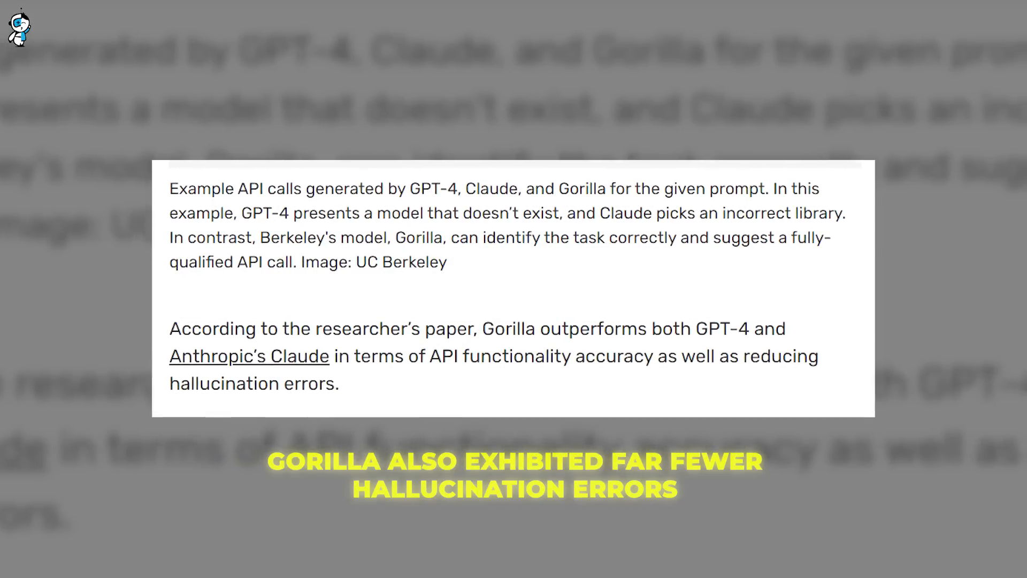
scroll(down, 3)
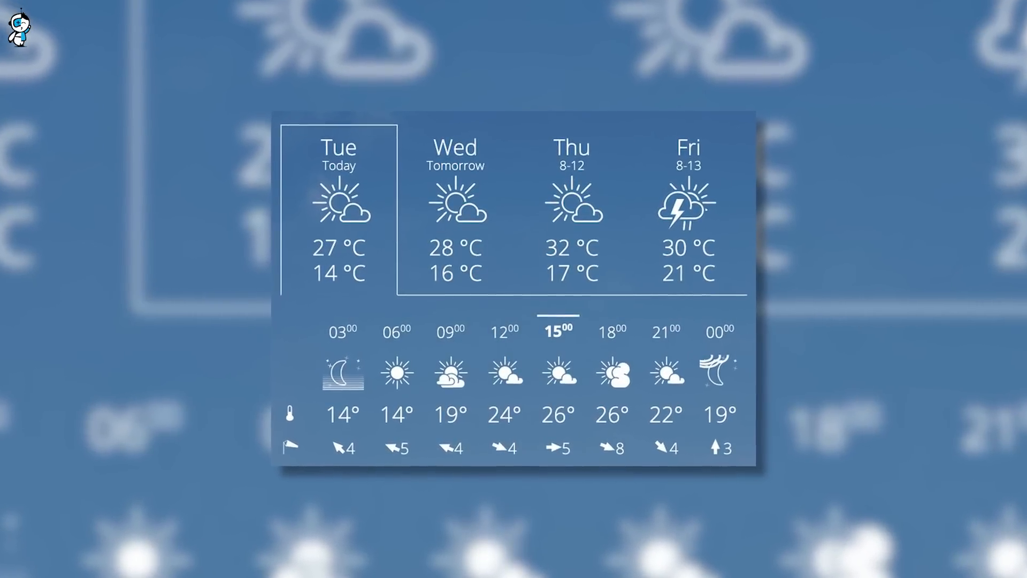
Step: Run Gorilla on the Huggingface English-to-French prompt to get the google/flan-t5-xxl API call
click(117, 66)
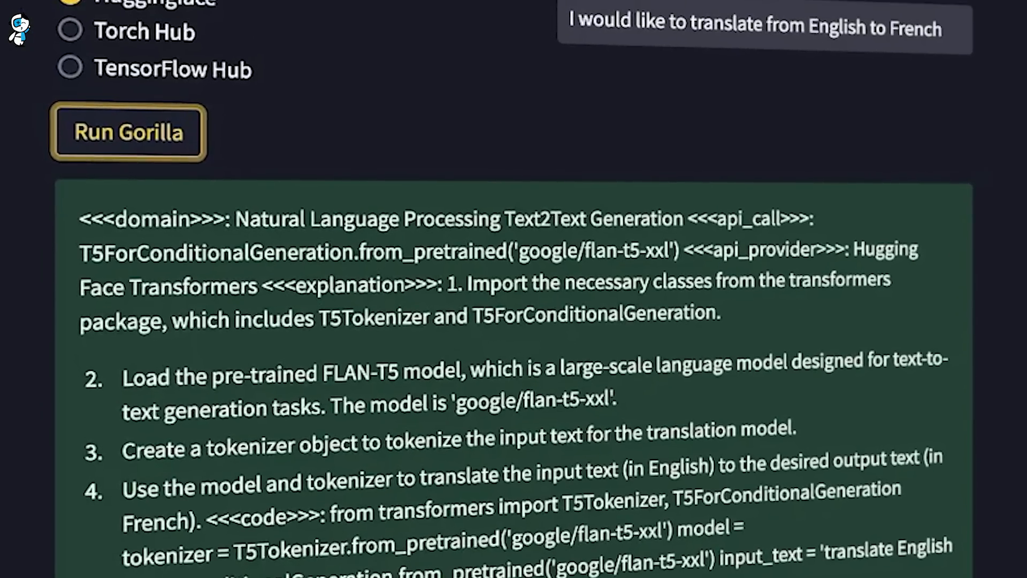
scroll(up, 3)
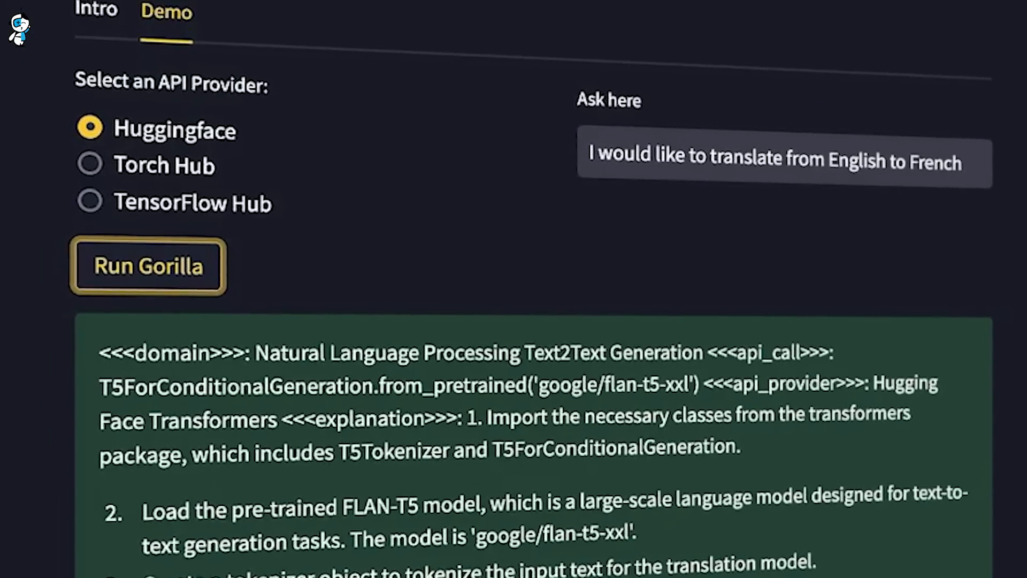
scroll(up, 3)
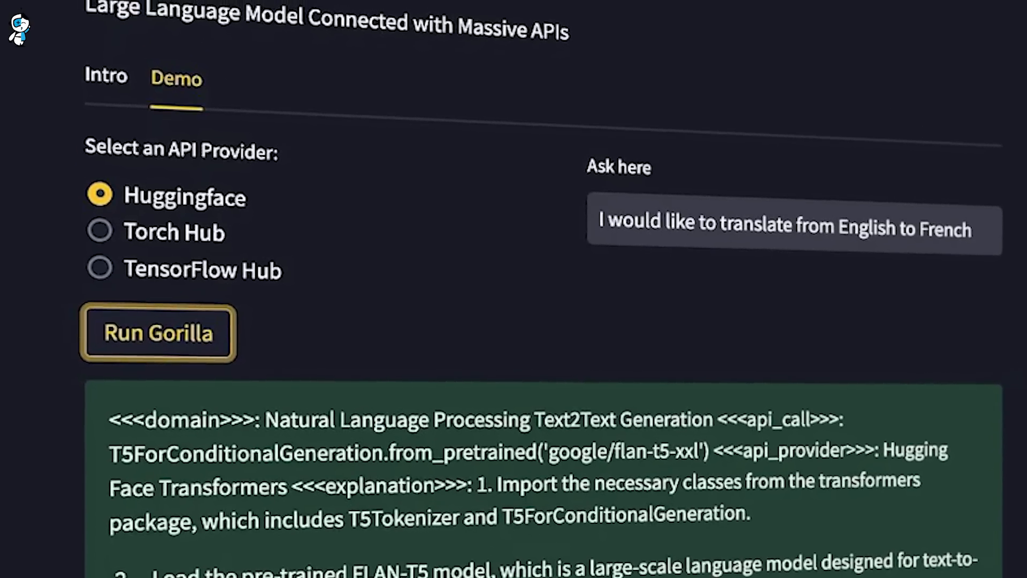
scroll(up, 3)
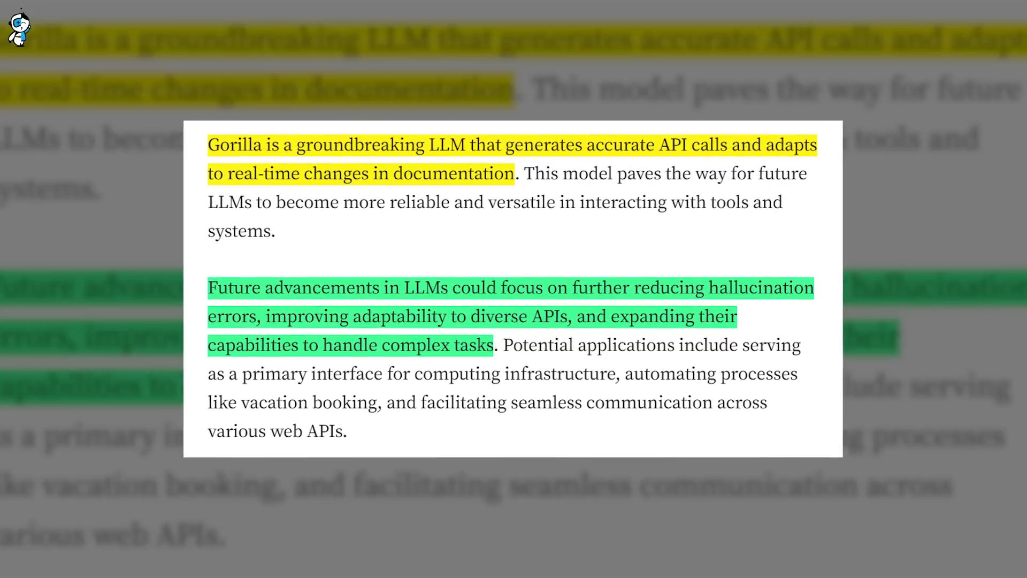
Step: Show Spotlight results for a most-recent-resume query and 'Start a zoom meeting with m', then clear them
scroll(down, 3)
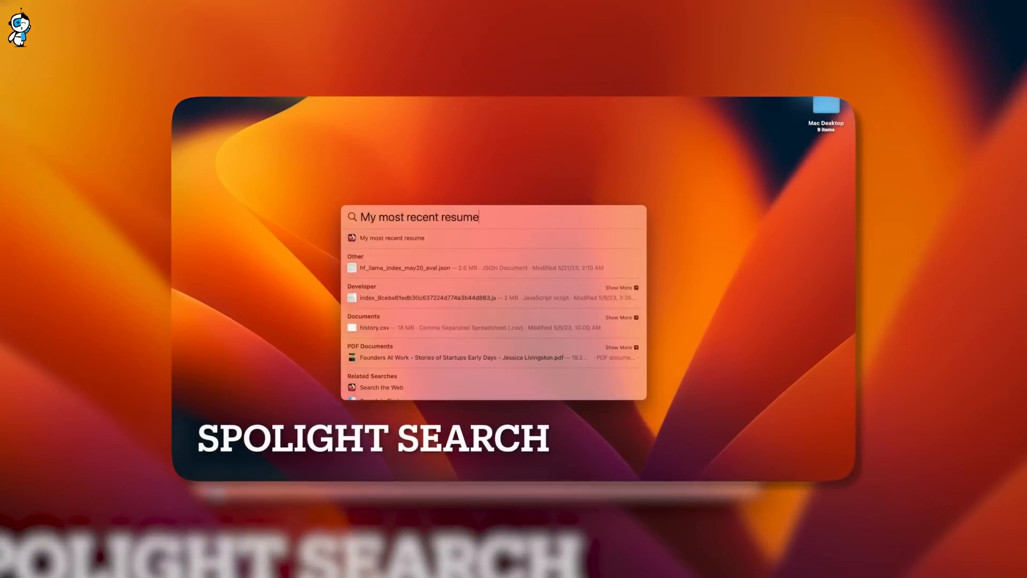
key(Escape)
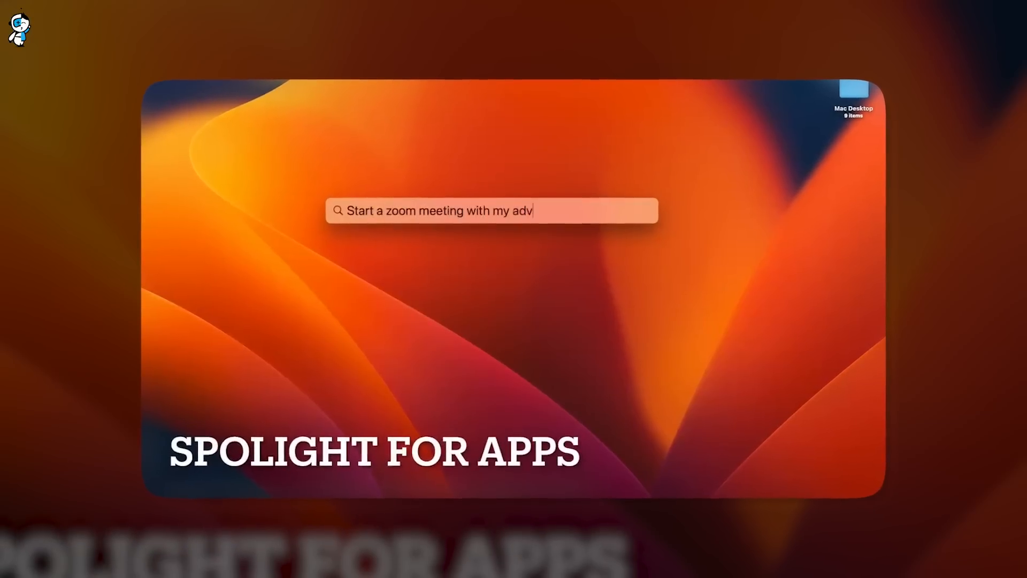
key(cmd+a)
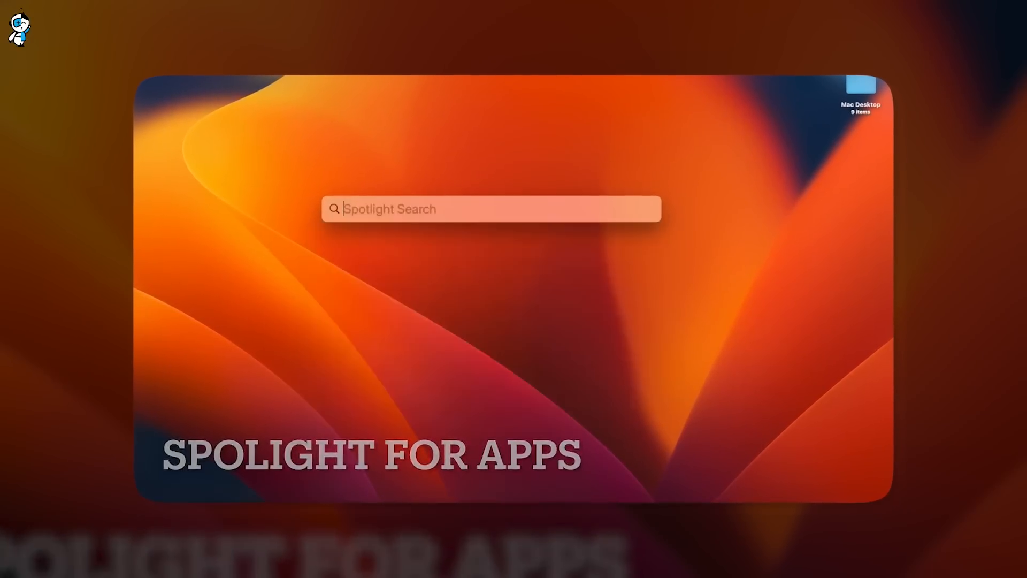
text(Start a zoom meeting with m)
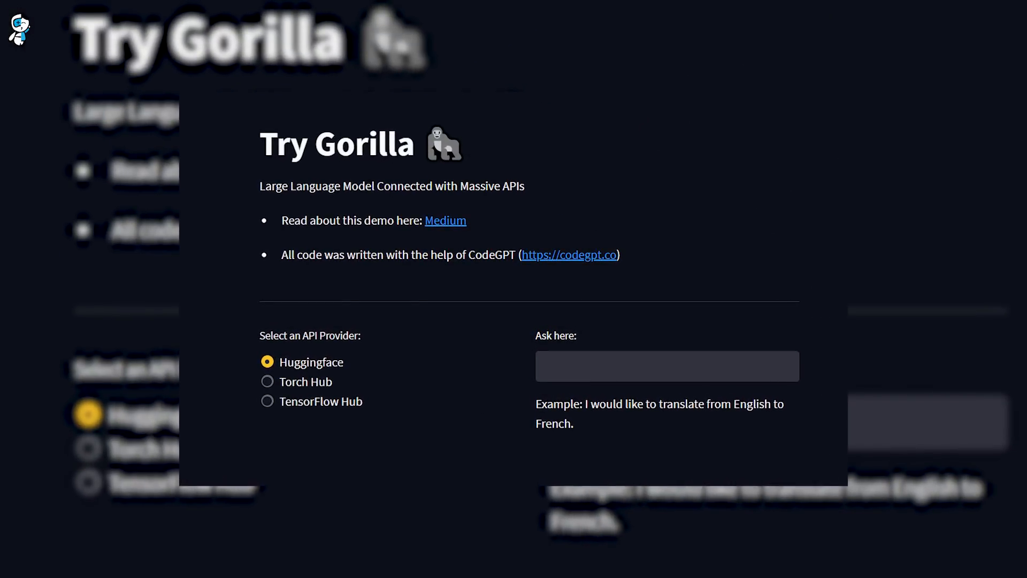
Step: Run 'gorilla list all my GCP instances' to list instance states, then show the API integration article
scroll(down, 3)
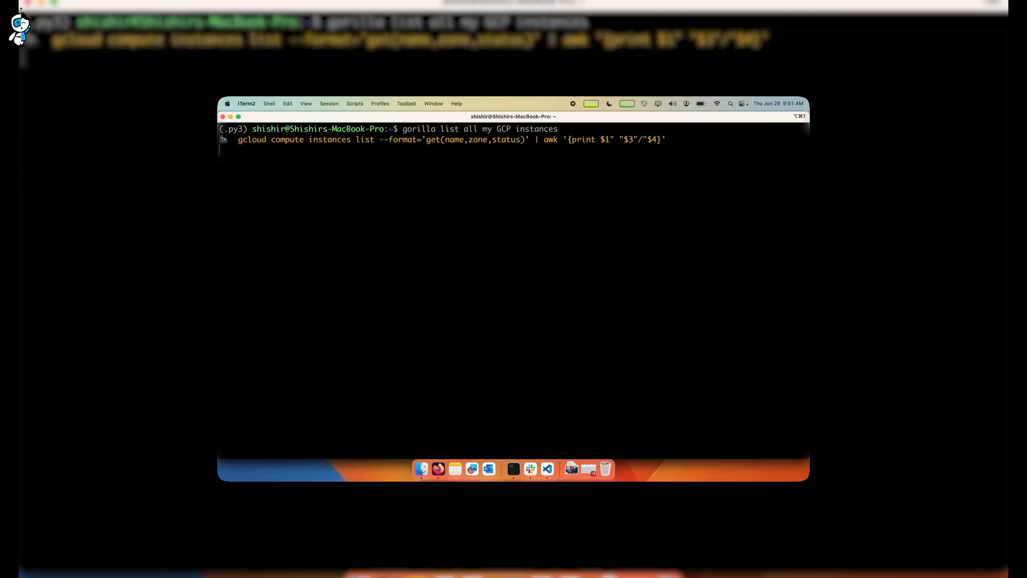
key(Return)
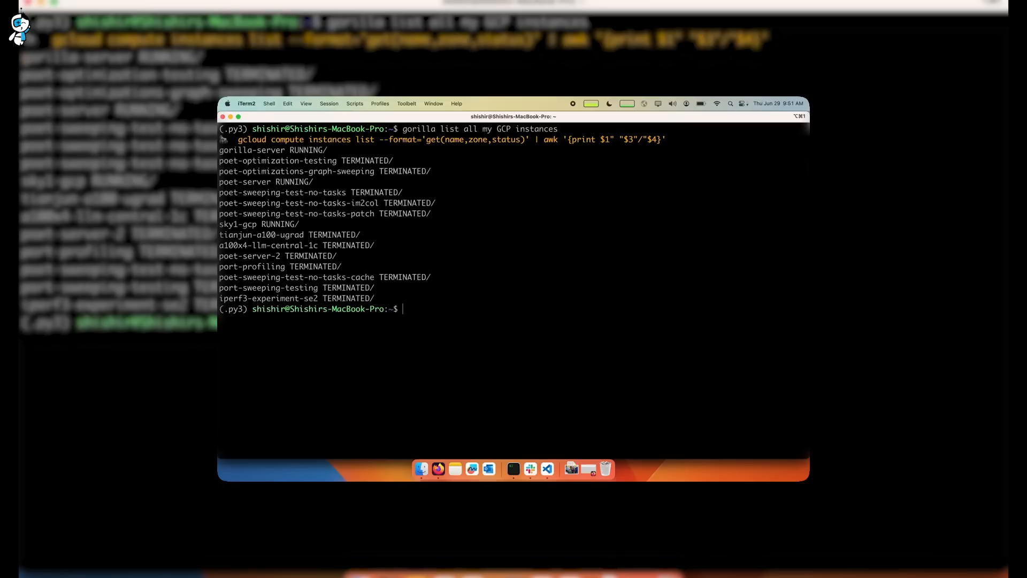
text(goril)
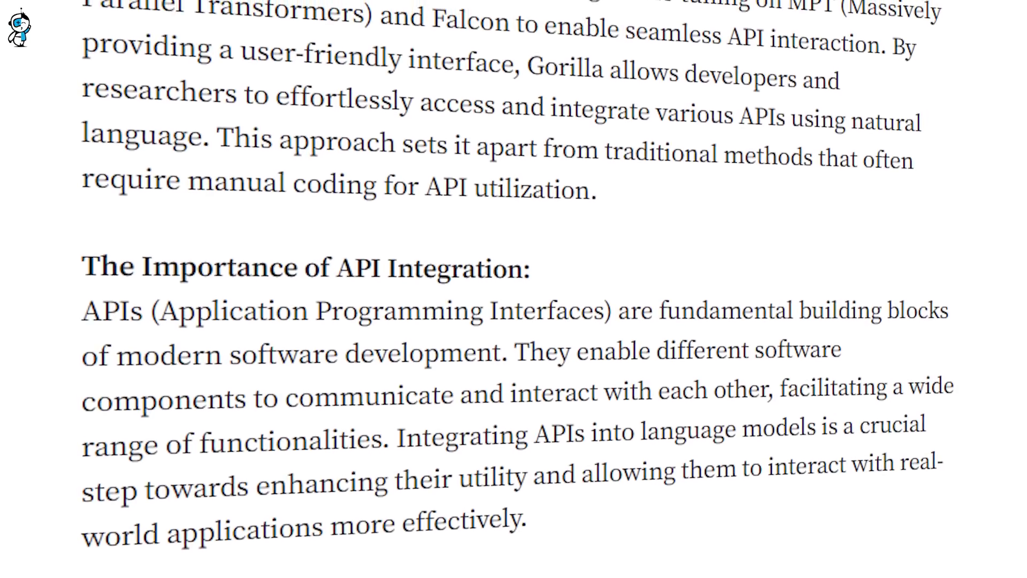
Step: Scroll the article to its opening, then show the Gorilla project page with the Apache 2.0 announcement
scroll(up, 3)
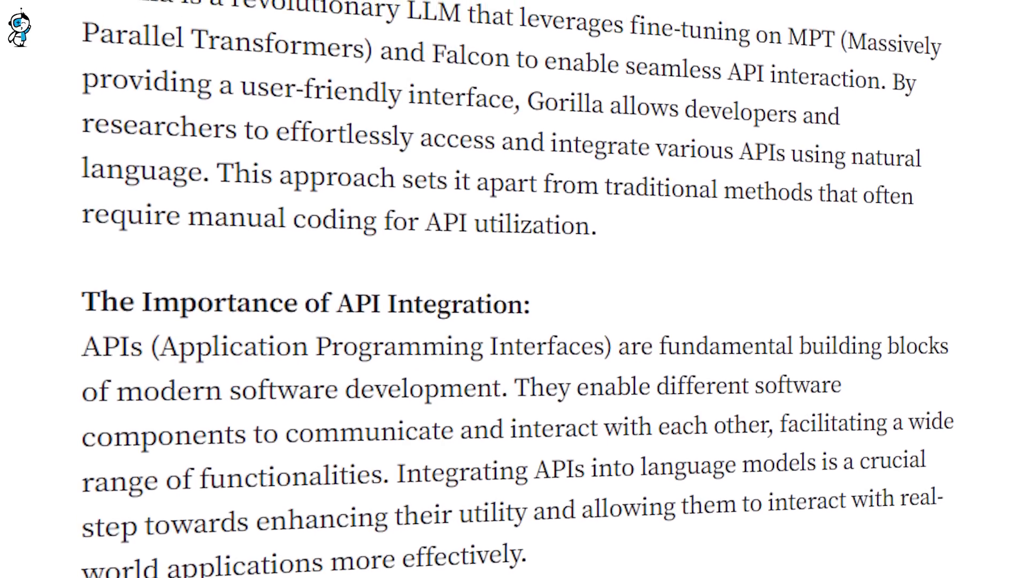
scroll(up, 3)
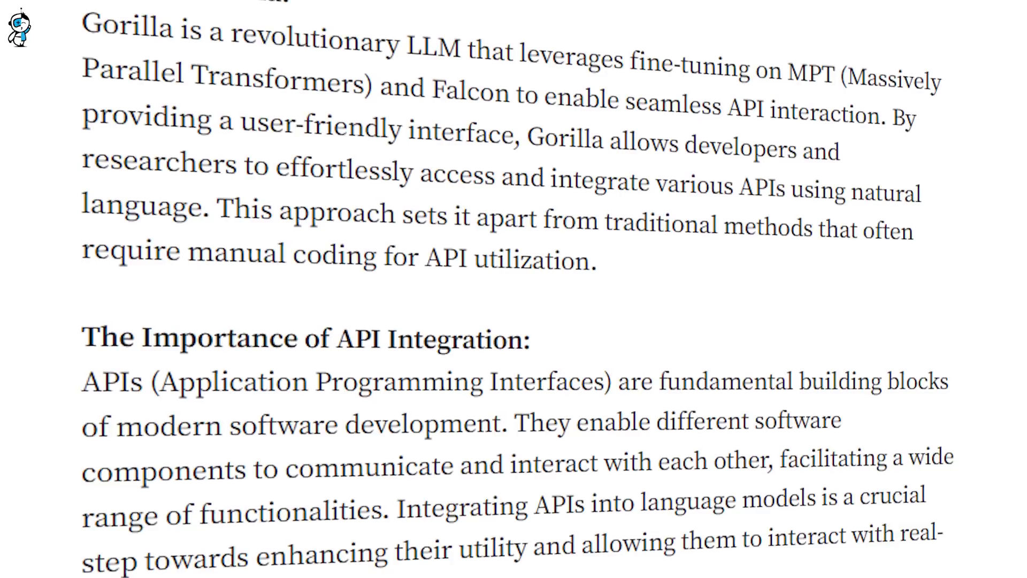
scroll(up, 3)
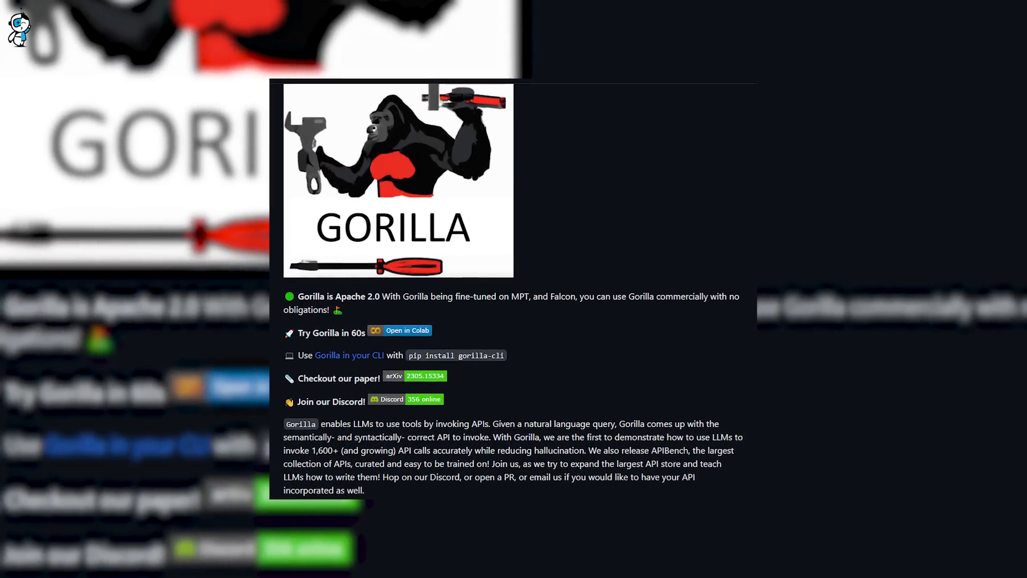
Step: Show the article excerpt describing Gorilla as an advanced LLM, with the gorilla illustration
scroll(up, 3)
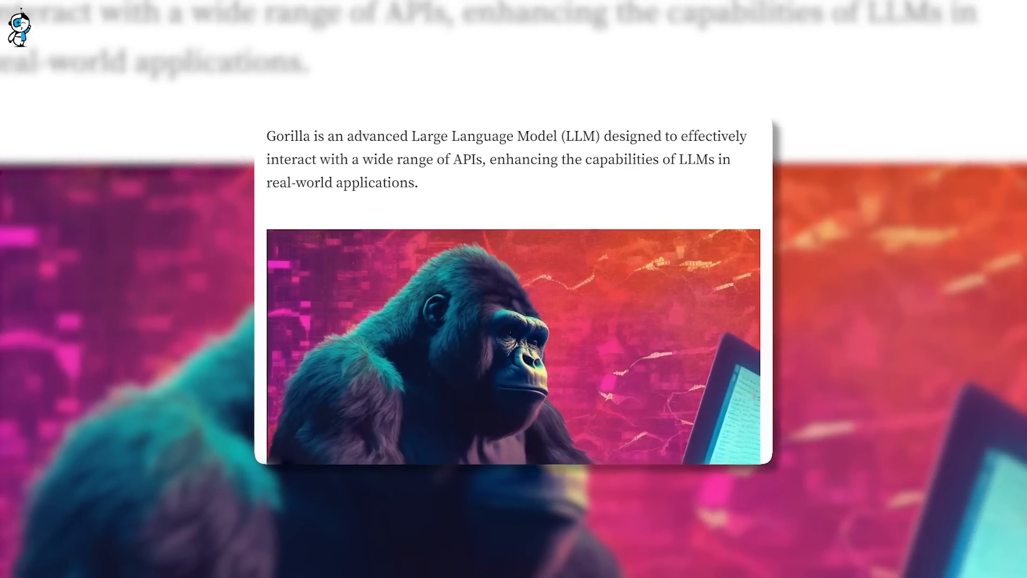
Step: Scroll to the article's conclusion on future LLM advancements with the Gorilla web link
scroll(down, 3)
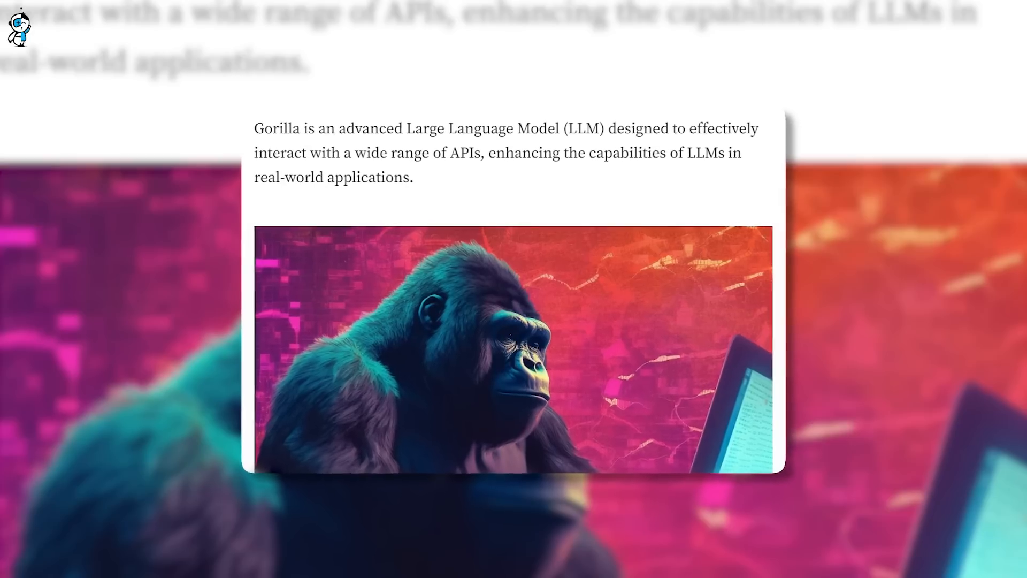
scroll(down, 3)
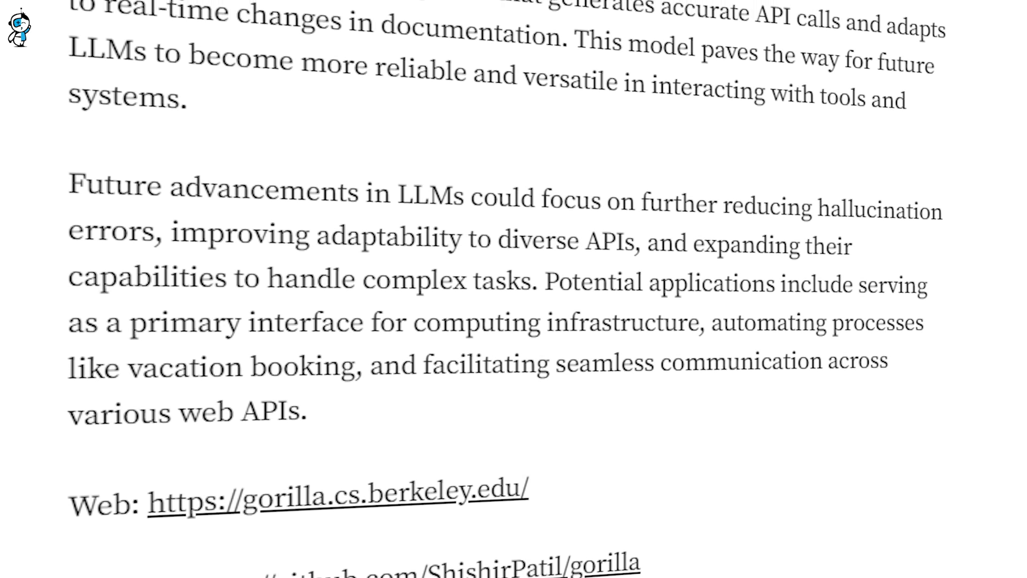
Step: Scroll up through the conclusion, then show Google search stock footage with 'Sea' typed
scroll(up, 3)
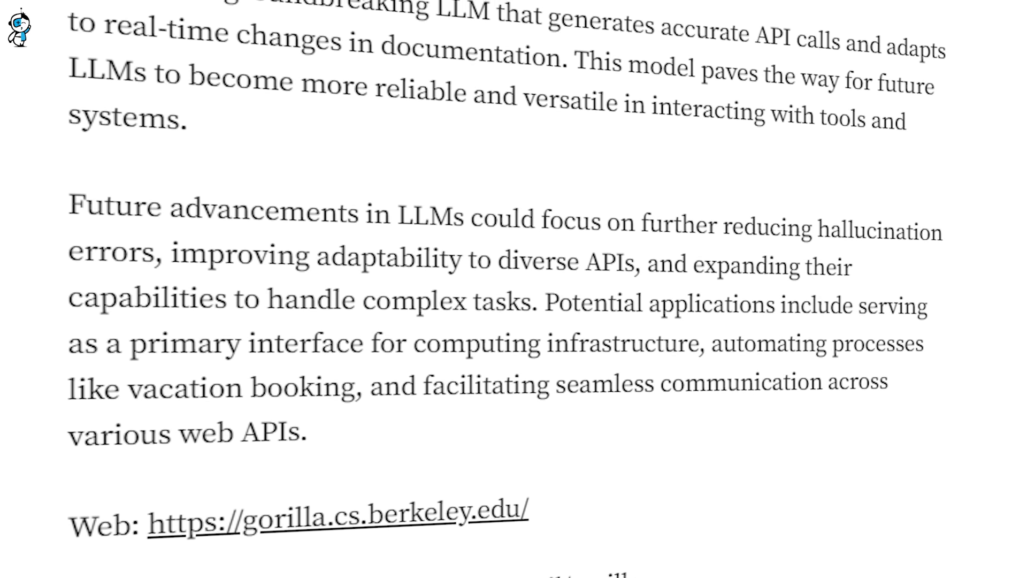
scroll(up, 3)
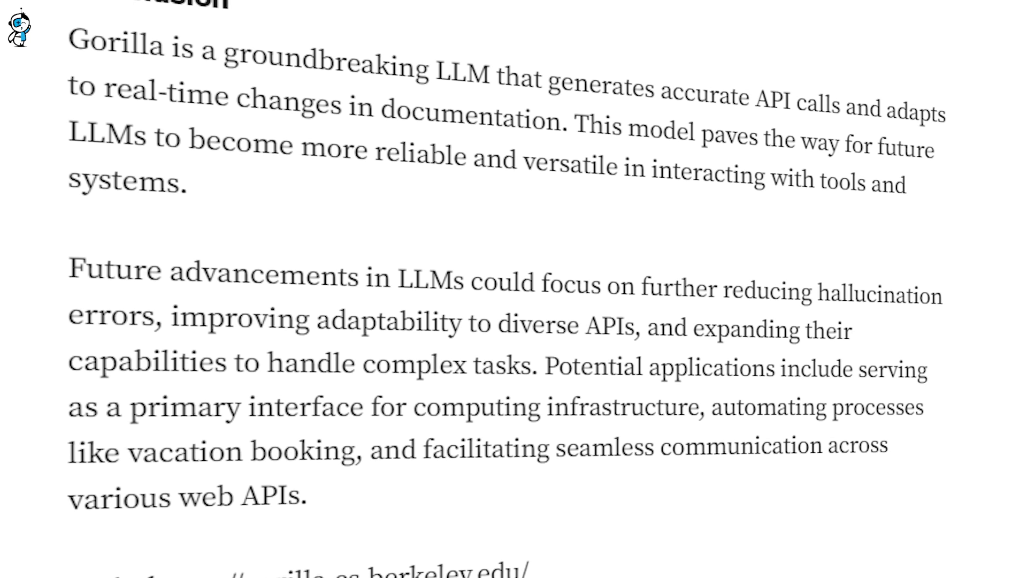
scroll(up, 3)
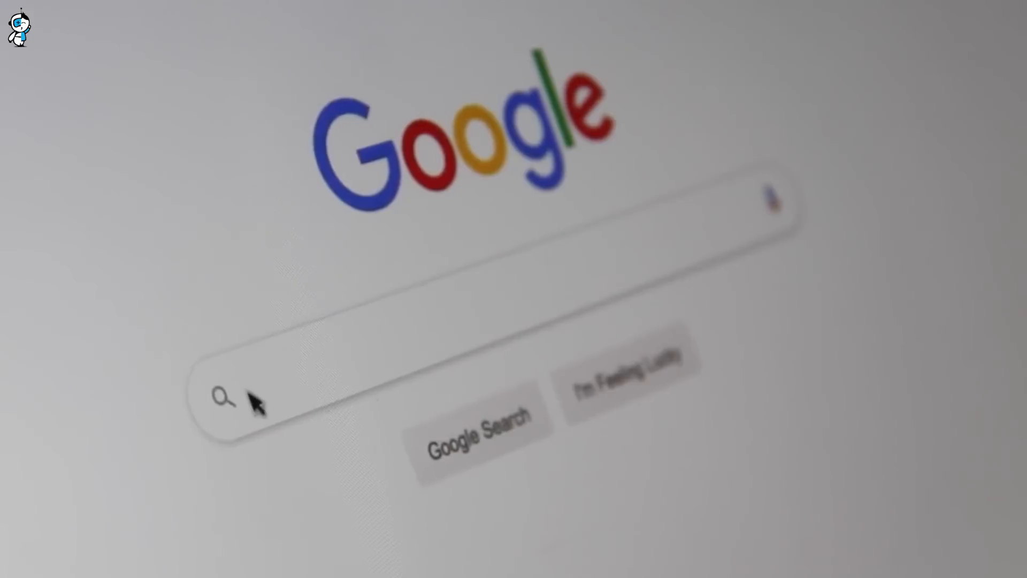
text(Sea)
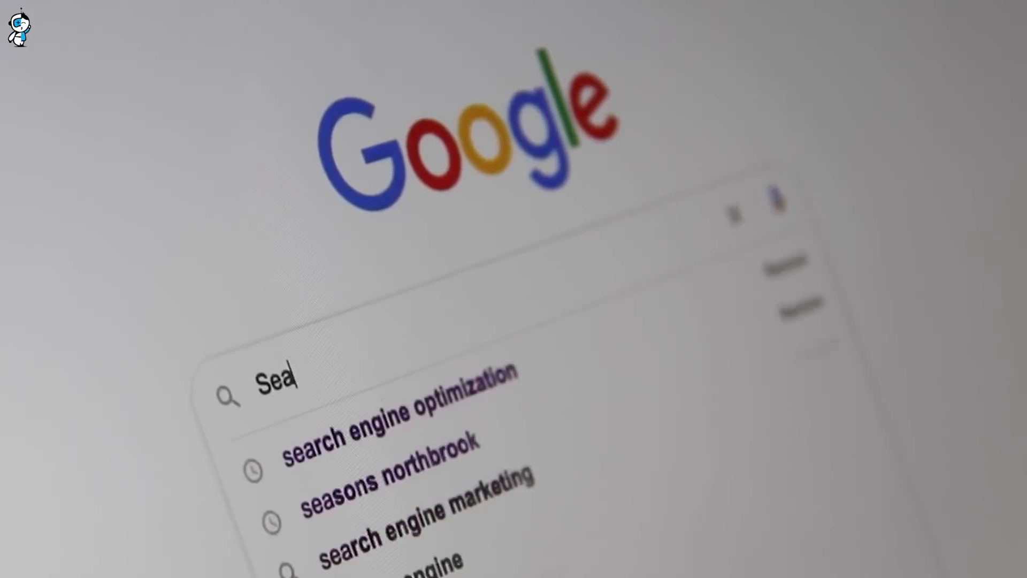